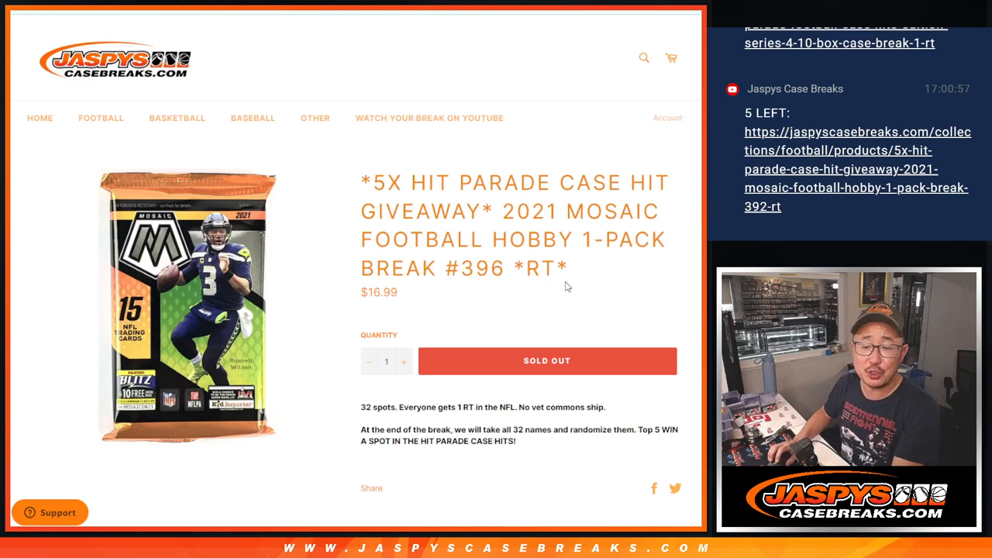
mouse_move(597, 271)
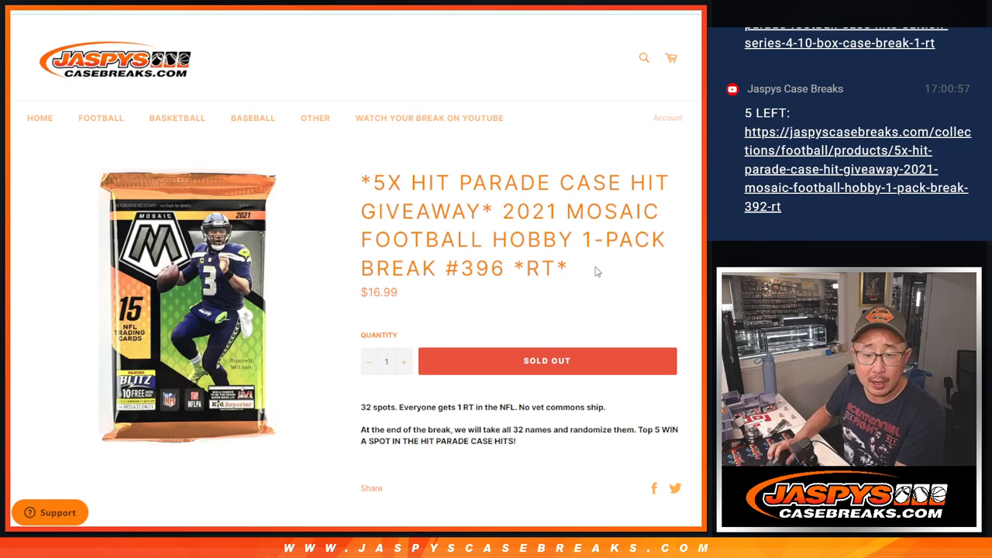
Step: Reshuffle the 32 breaker names once more and select the final name order
drag(408, 182, 480, 211)
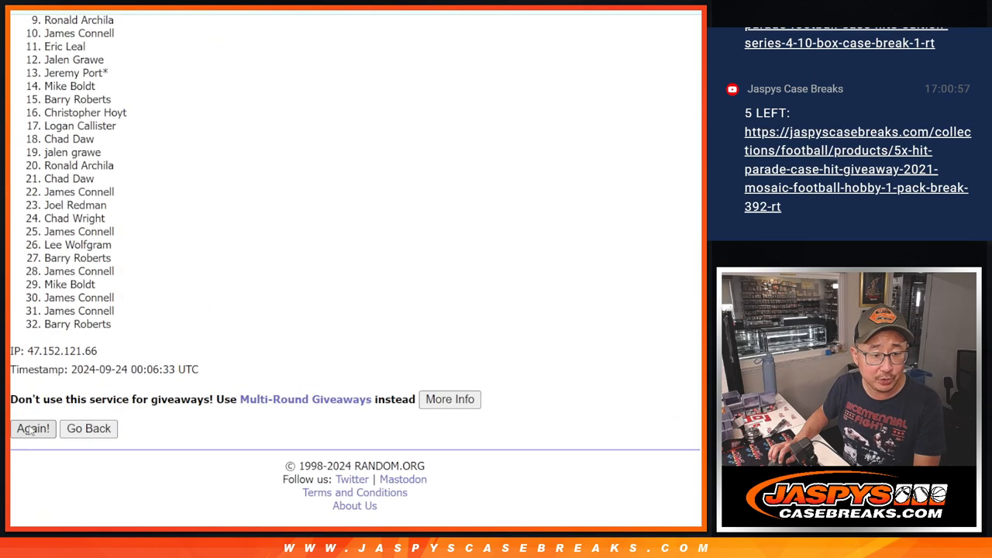
click(33, 429)
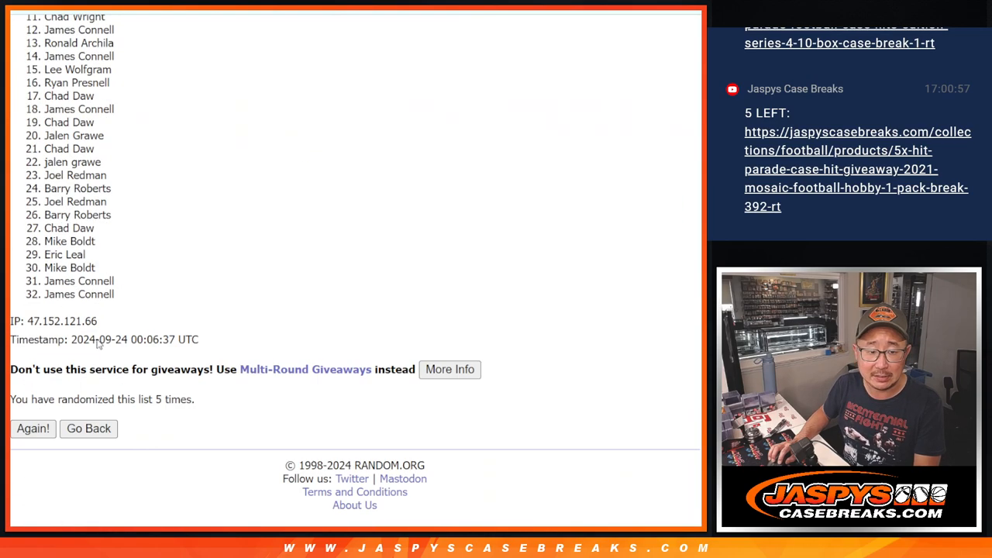
click(32, 428)
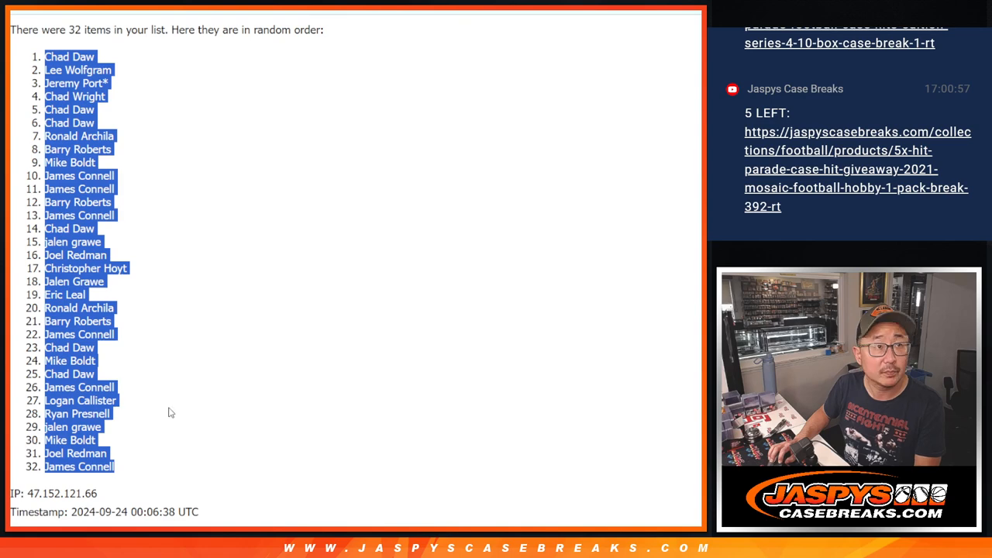
scroll(down, 3)
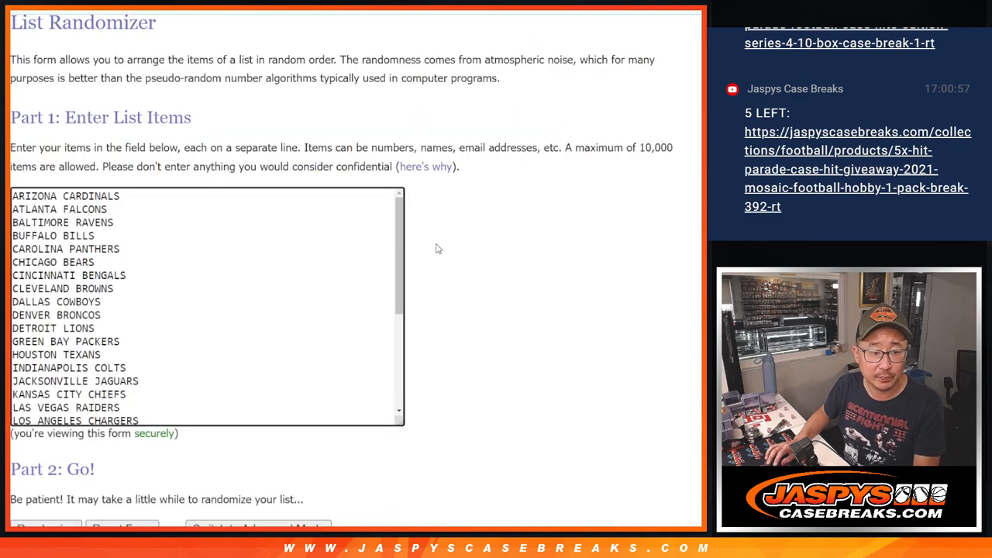
Step: Randomize the 32 NFL teams, then shuffle them twice more for the final order
click(45, 528)
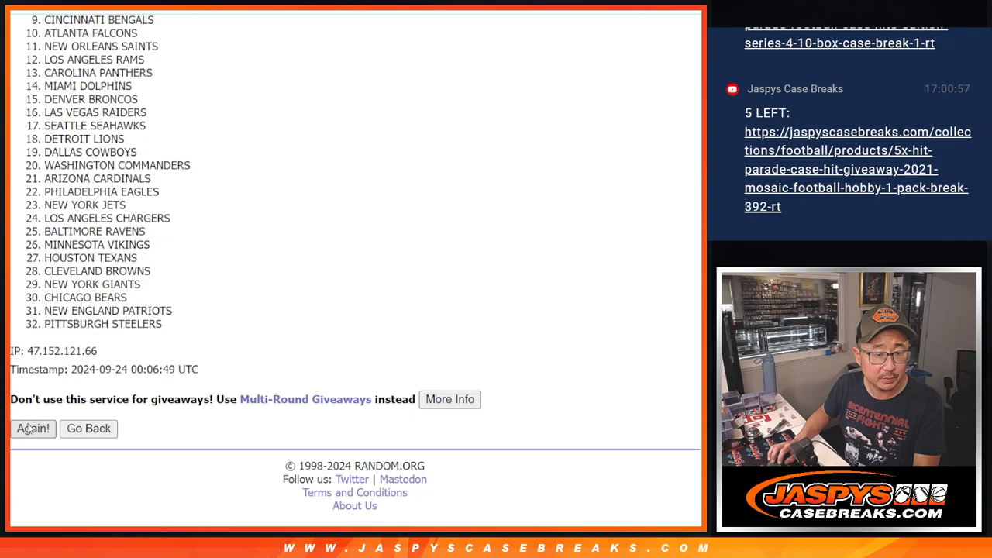
click(32, 429)
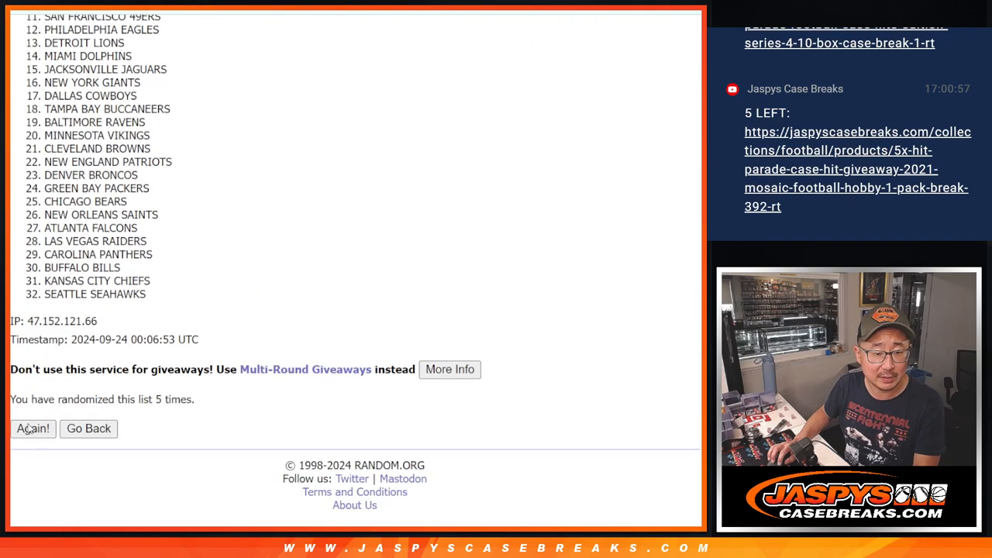
click(32, 428)
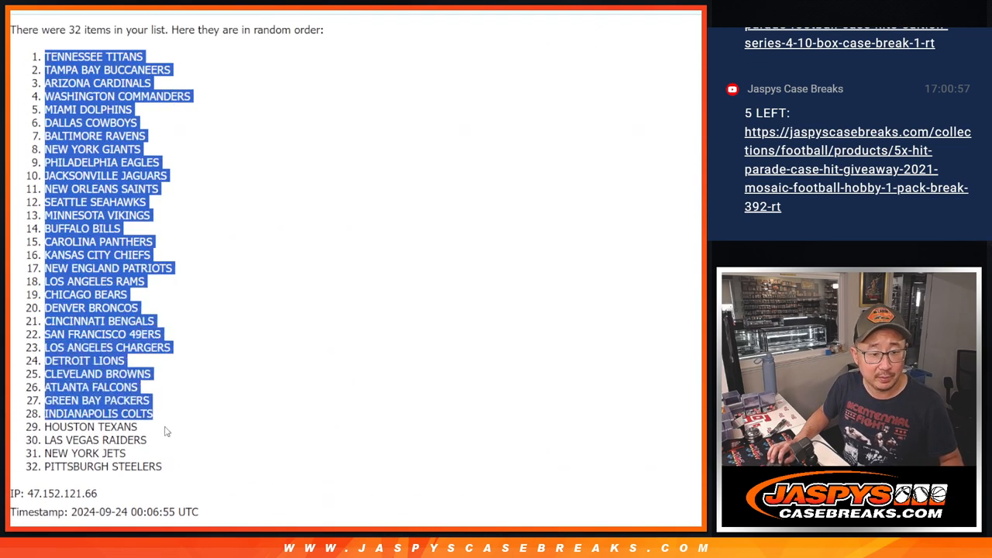
scroll(down, 3)
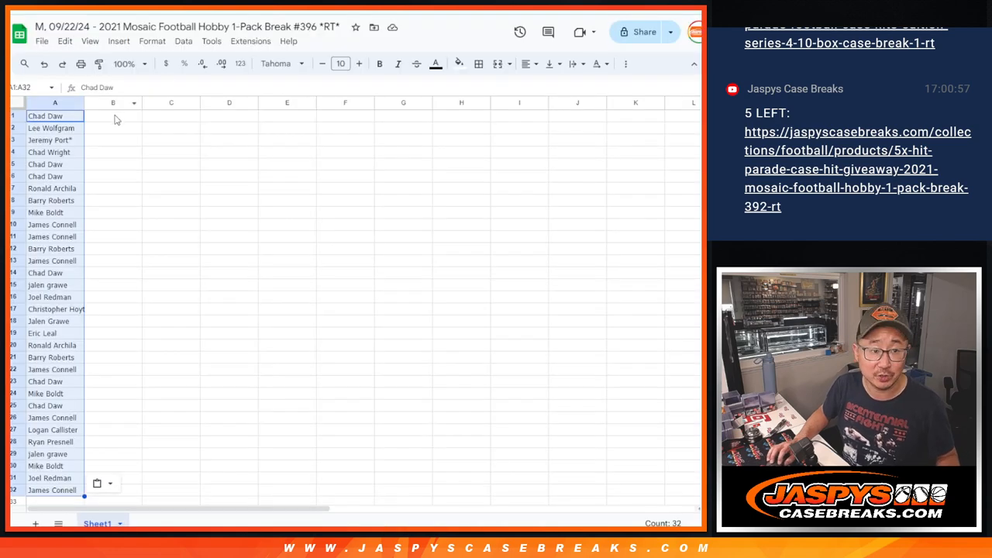
Step: Paste teams beside the names, set font size 12, sort by team A to Z, and continue to printing
click(279, 64)
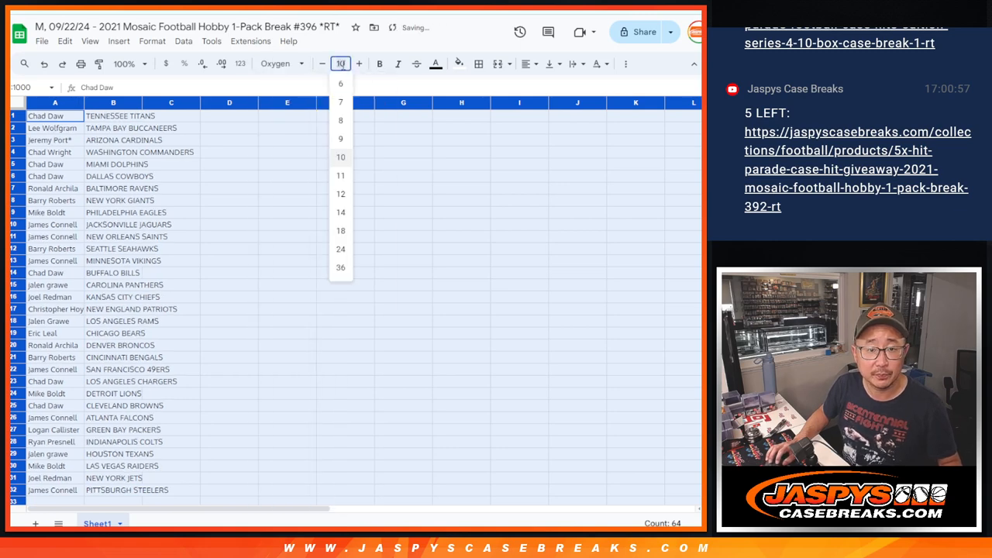
click(340, 194)
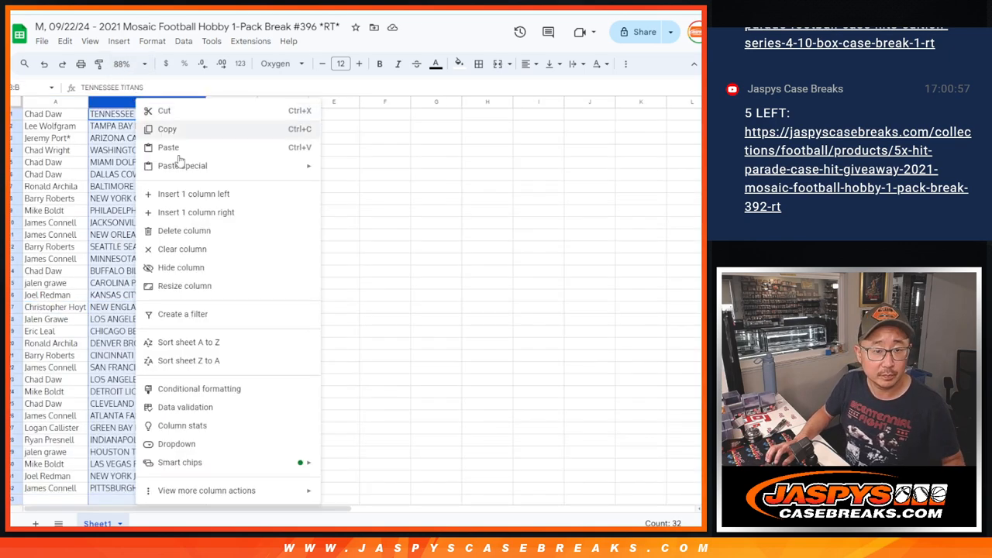
click(188, 342)
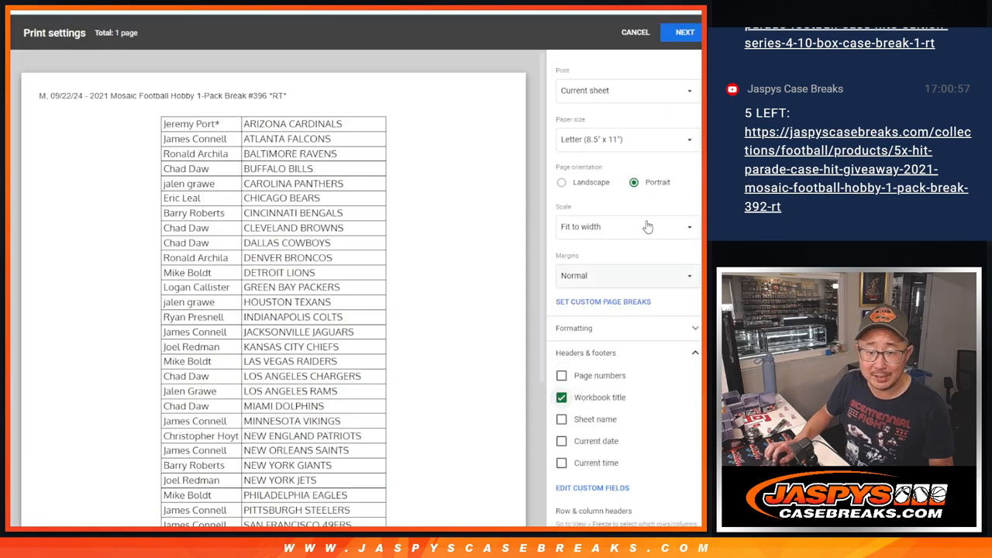
click(684, 31)
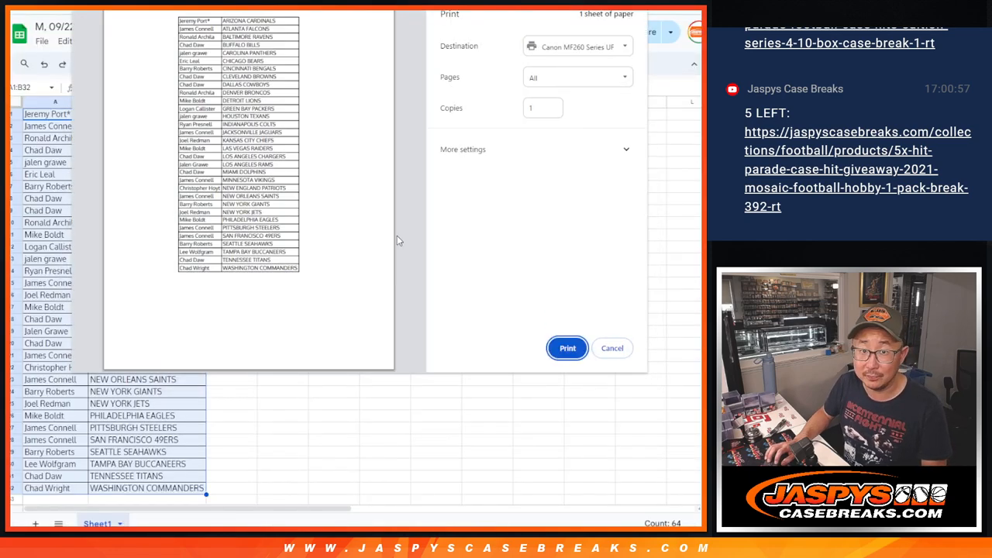
click(612, 347)
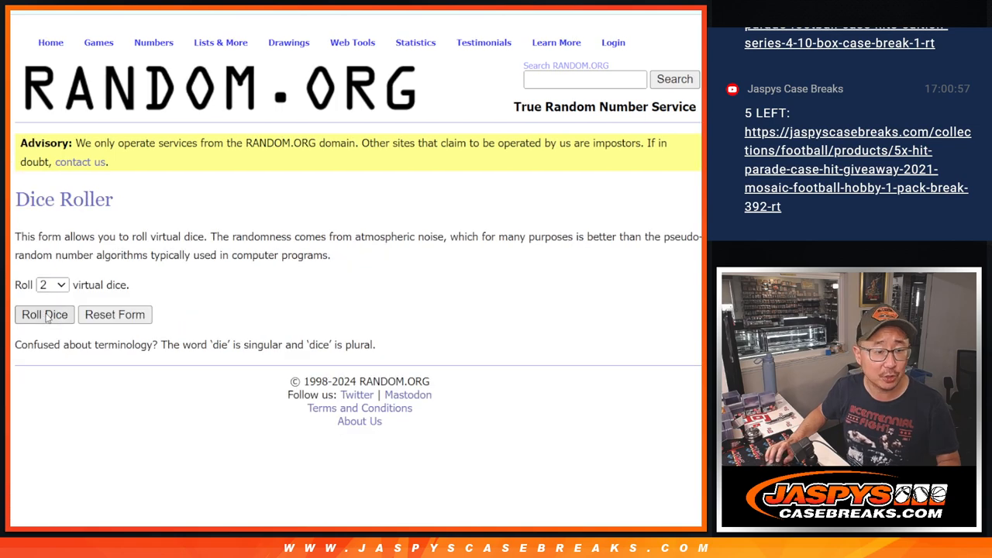
Step: Return to the name results and reshuffle the 32 breakers twice more, scrolling to review the order
click(45, 314)
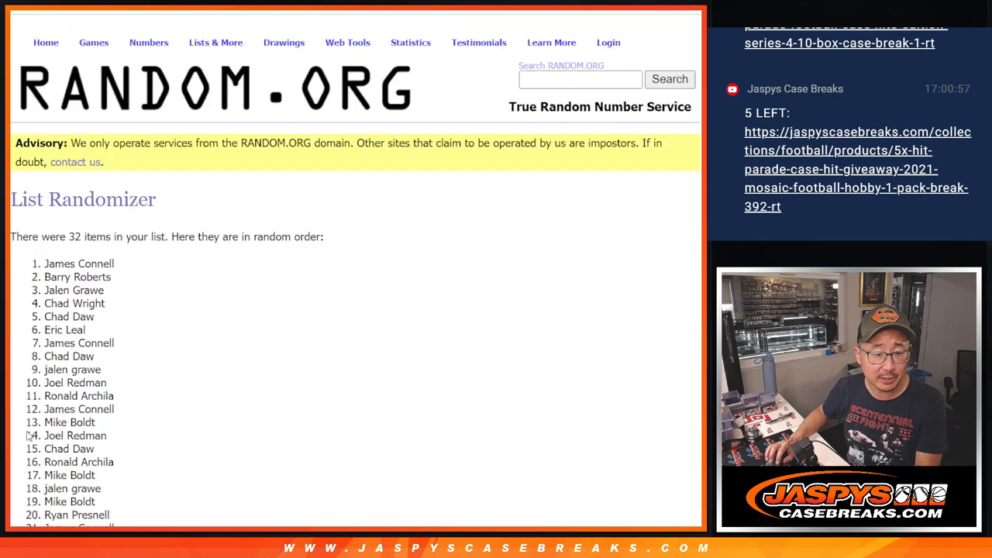
click(32, 428)
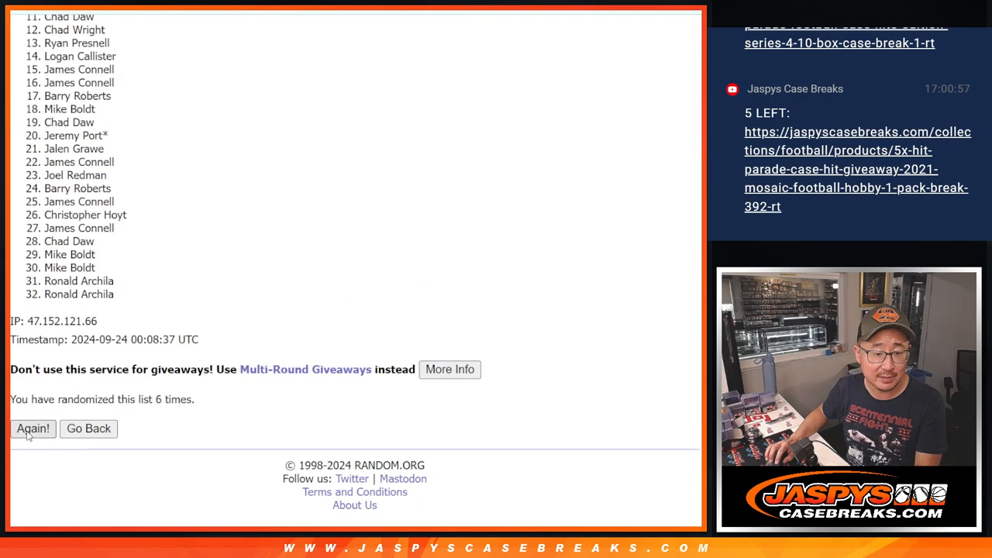
click(32, 428)
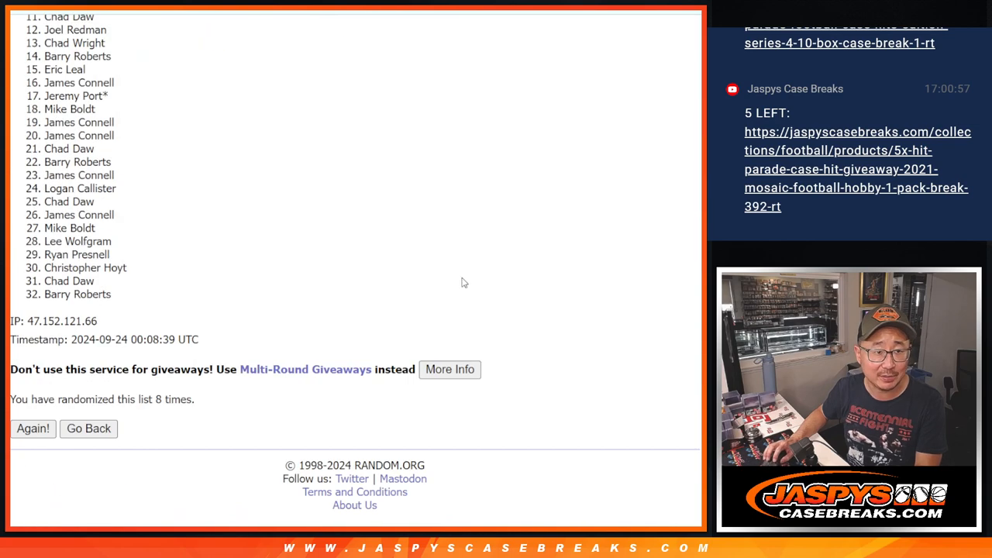
scroll(up, 3)
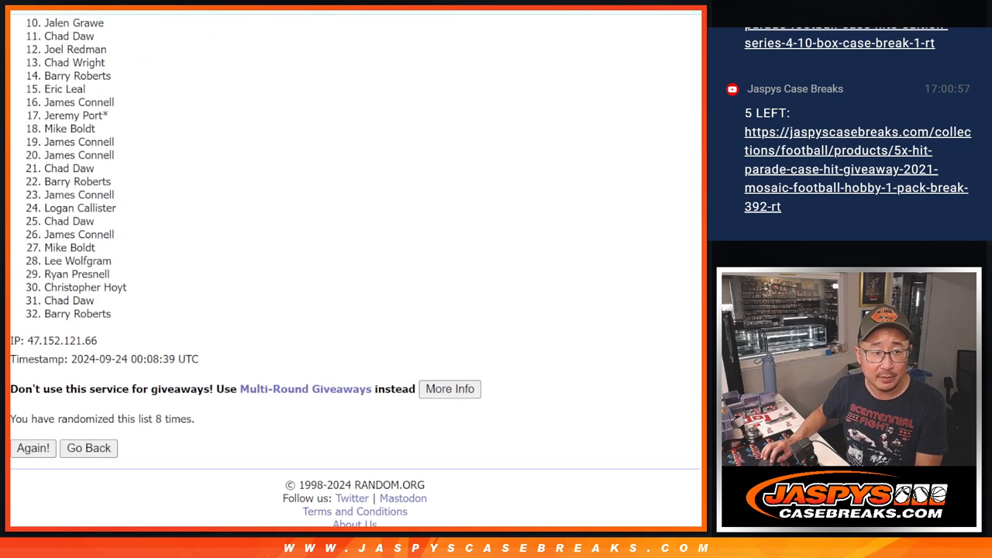
scroll(up, 3)
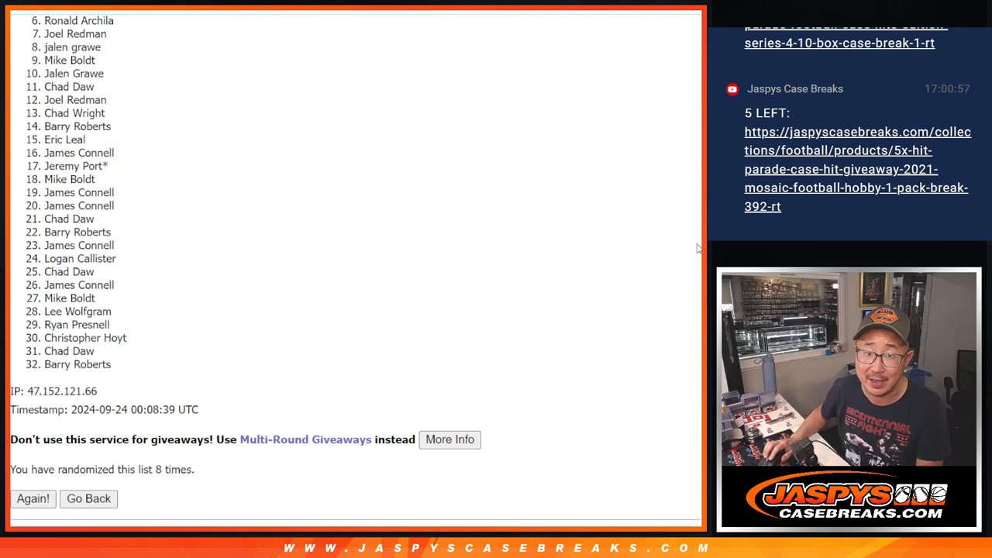
mouse_move(358, 259)
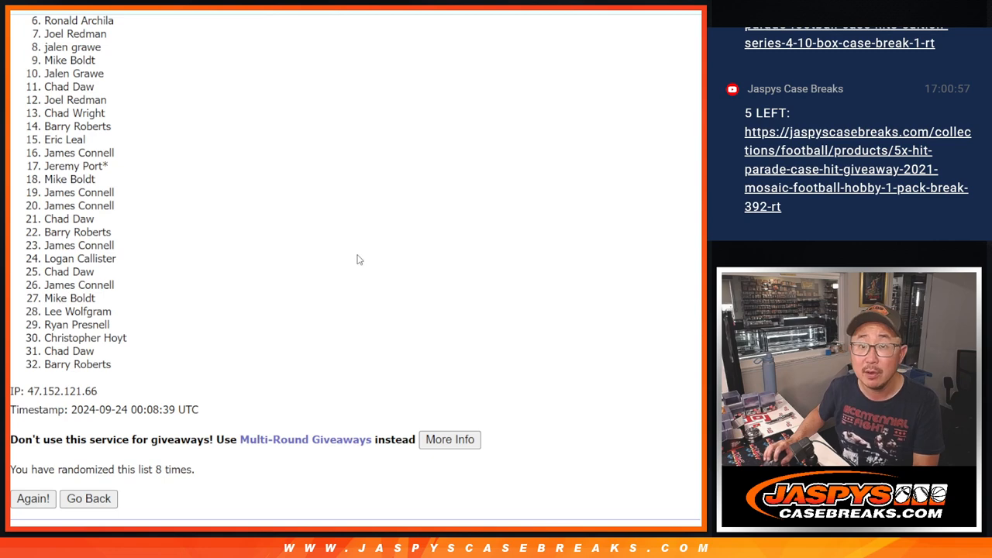
mouse_move(669, 316)
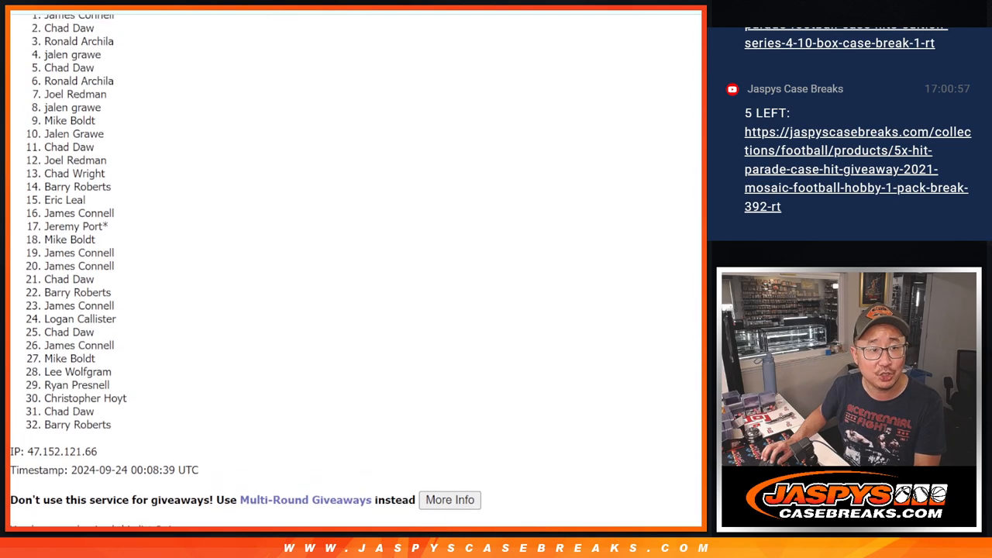
scroll(up, 3)
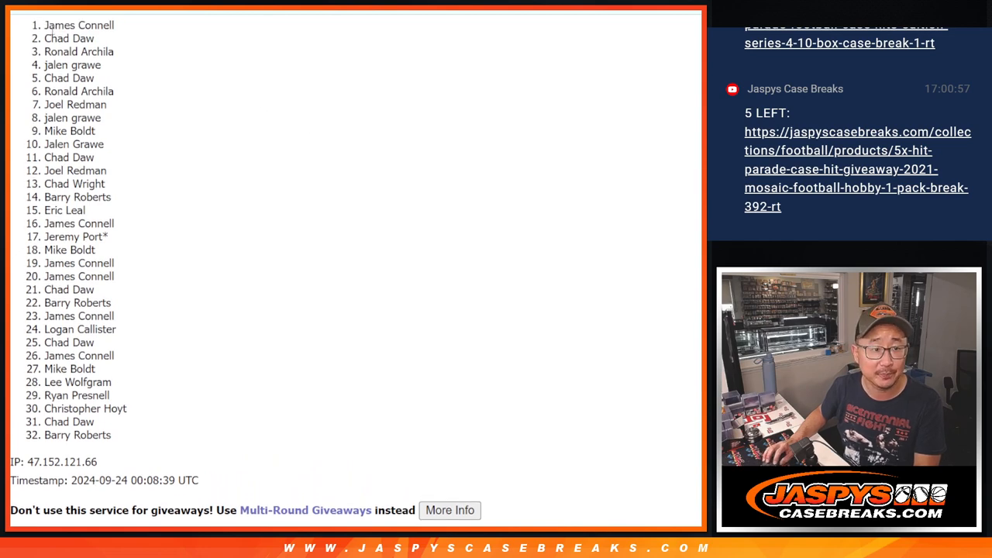